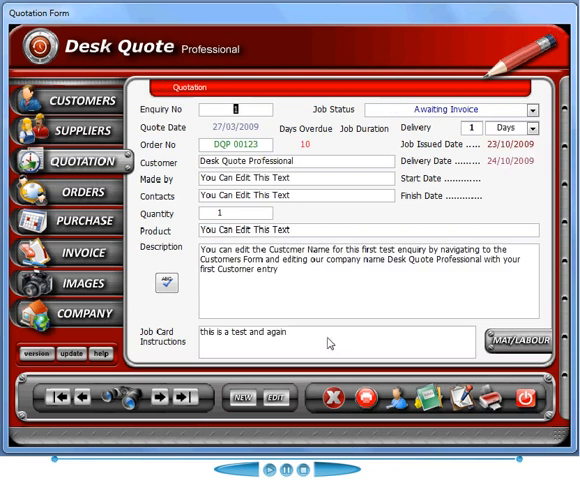
pyautogui.moveTo(124, 402)
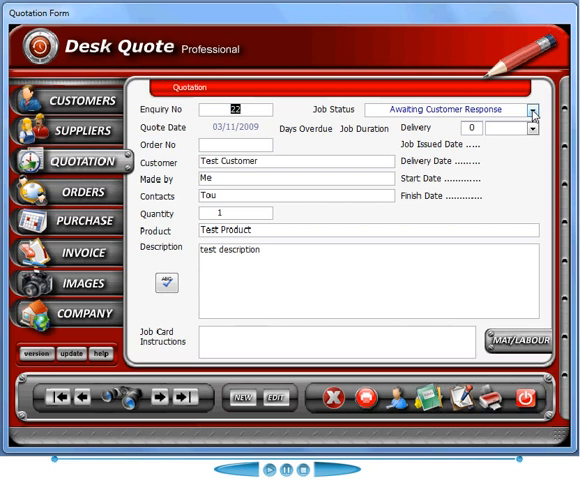
# Step: Set quotation 22's job status to Job Issued and confirm the change-status warning
pyautogui.click(544, 110)
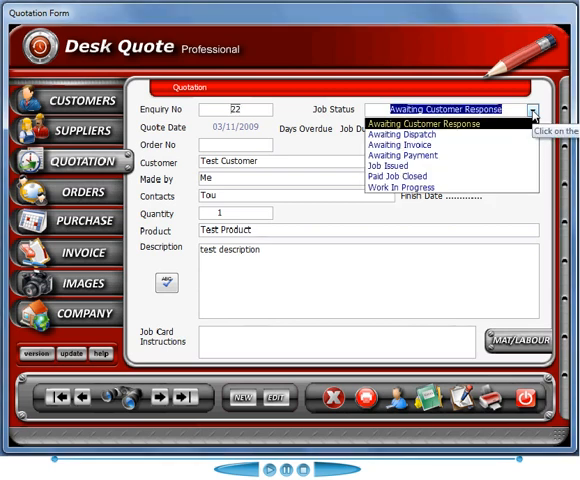
pyautogui.moveTo(400, 164)
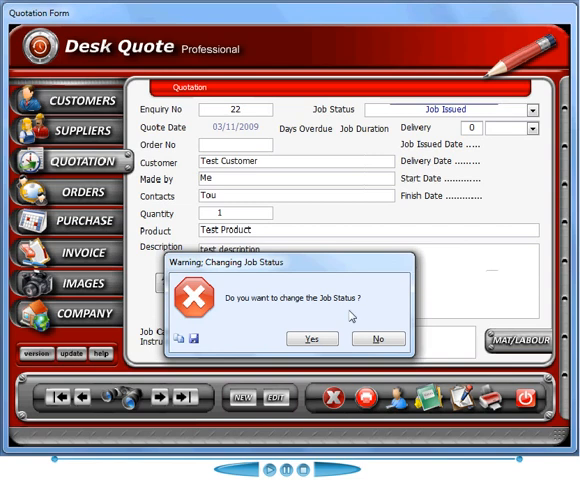
pyautogui.click(312, 338)
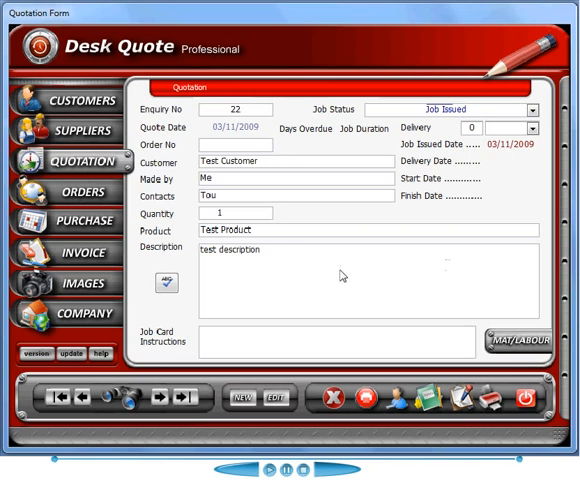
pyautogui.moveTo(322, 340)
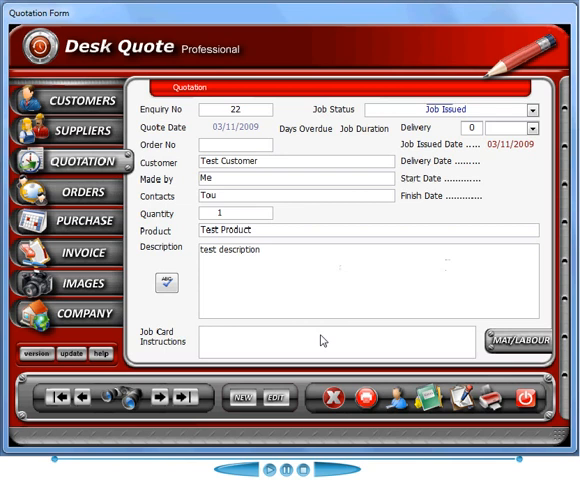
pyautogui.moveTo(360, 388)
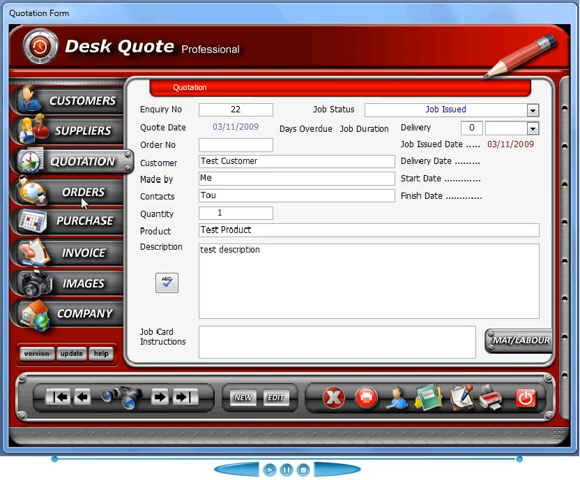
# Step: From the Job Issued list, move enquiry 22 into Work In Progress and answer the job sheet prompt
pyautogui.click(72, 192)
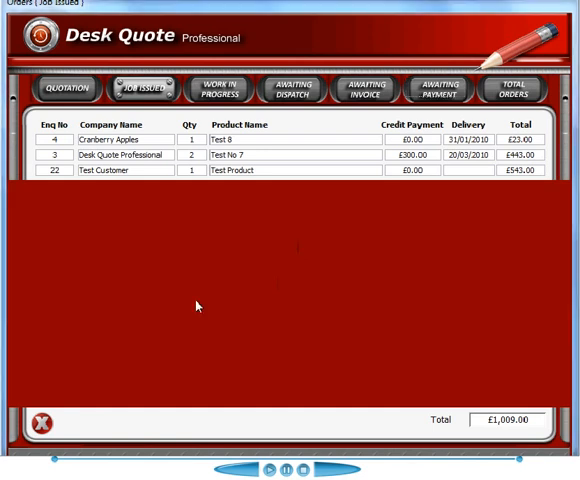
pyautogui.moveTo(208, 320)
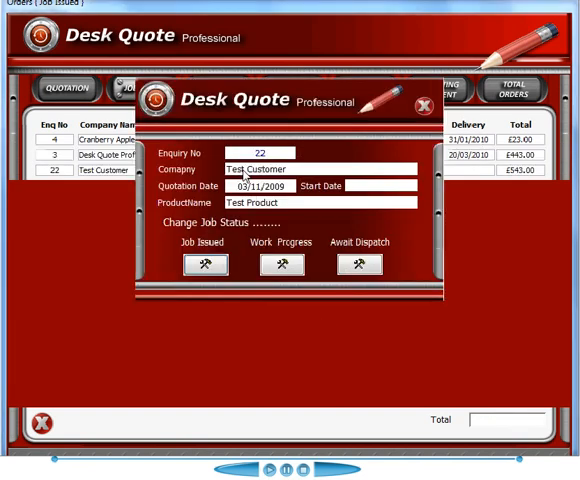
pyautogui.click(204, 264)
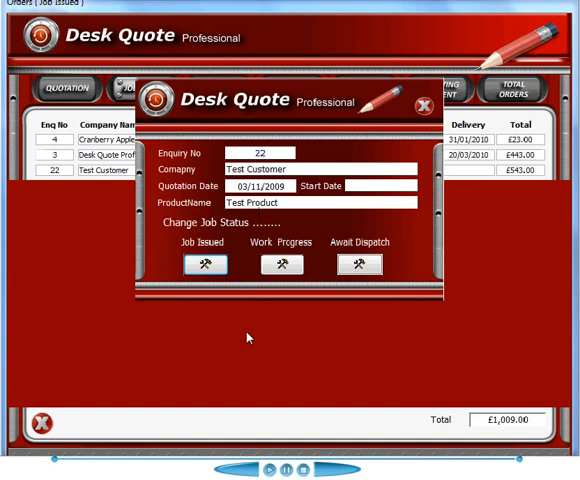
pyautogui.click(284, 264)
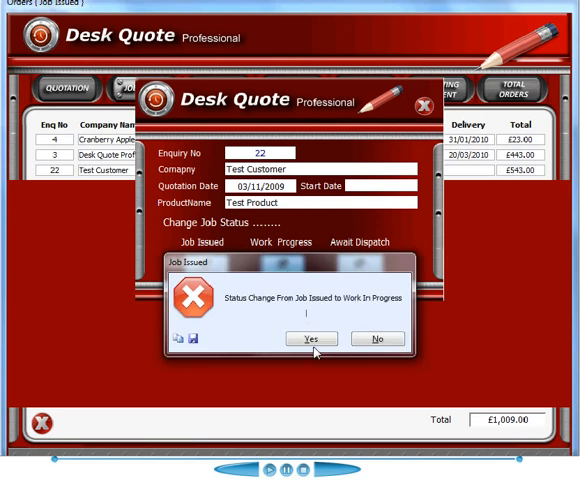
pyautogui.click(310, 338)
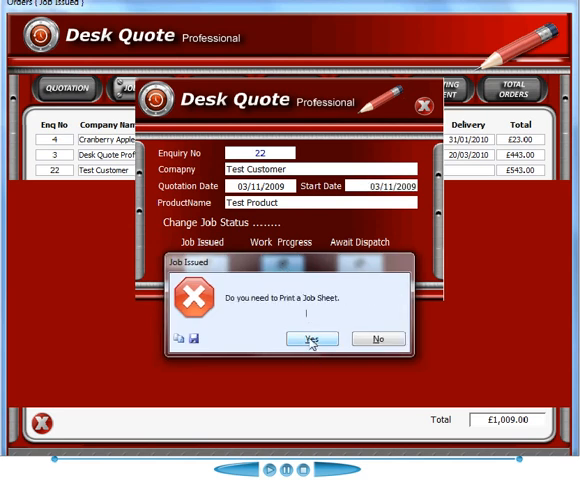
pyautogui.click(308, 338)
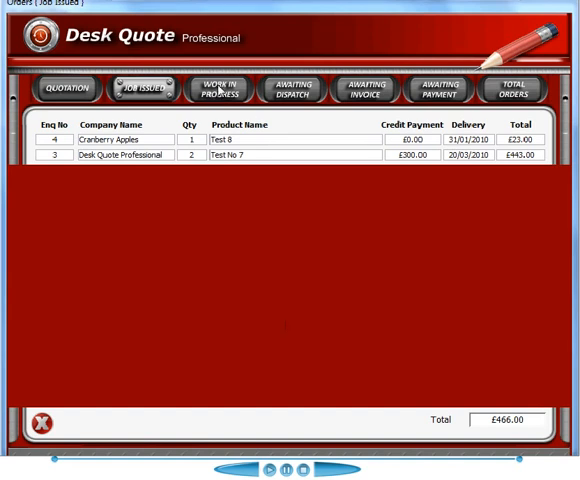
# Step: From the Work In Progress list, send enquiry 22 on to Awaiting Dispatch
pyautogui.click(220, 92)
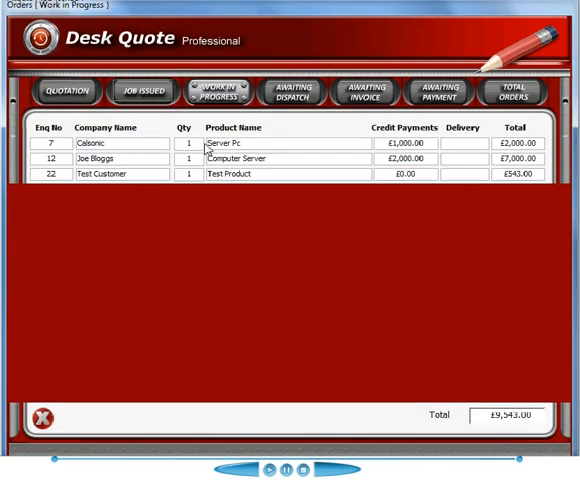
pyautogui.moveTo(190, 176)
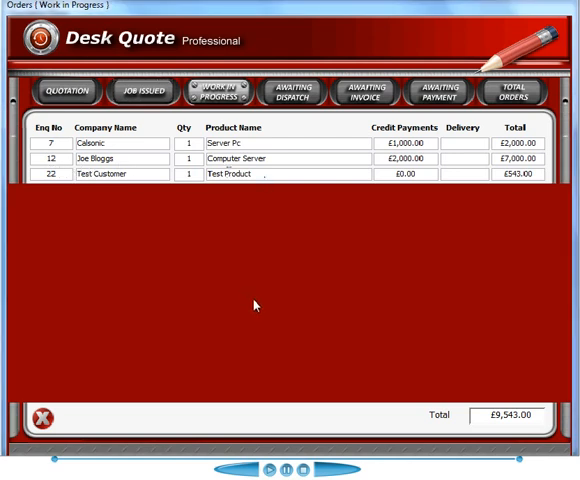
pyautogui.moveTo(224, 302)
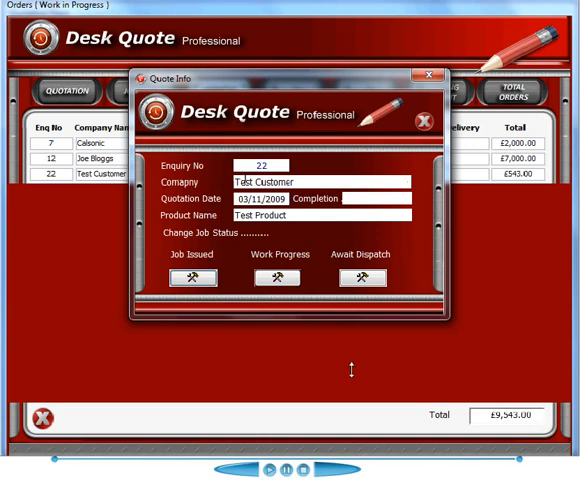
pyautogui.click(360, 276)
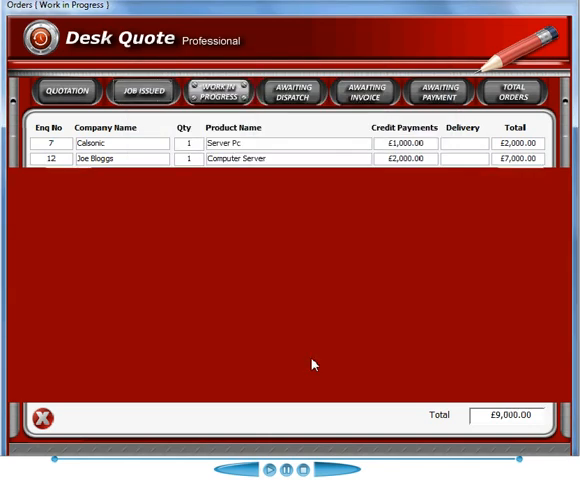
pyautogui.moveTo(336, 200)
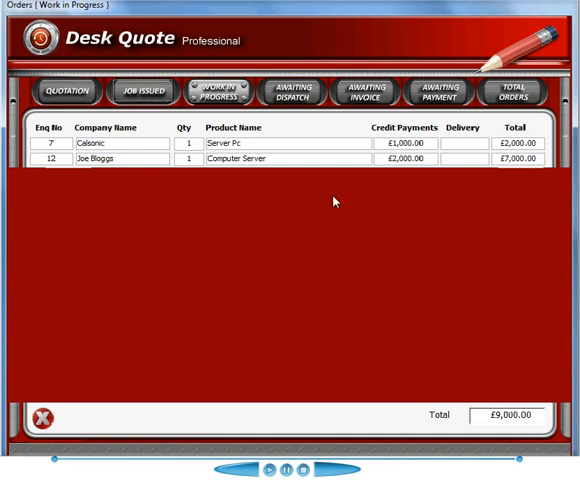
# Step: Show the Awaiting Dispatch list and bring up enquiry 22's status options
pyautogui.click(292, 92)
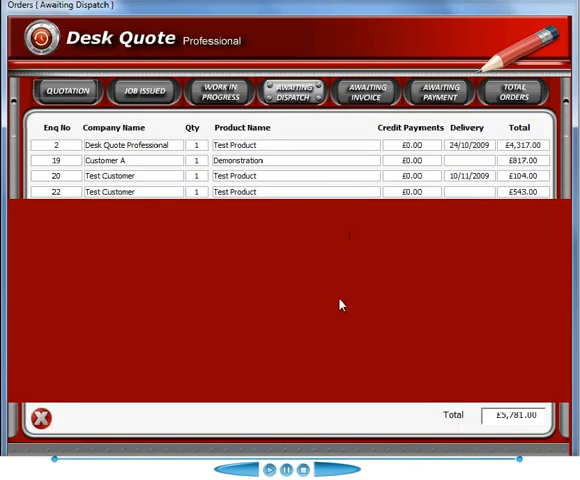
pyautogui.moveTo(258, 334)
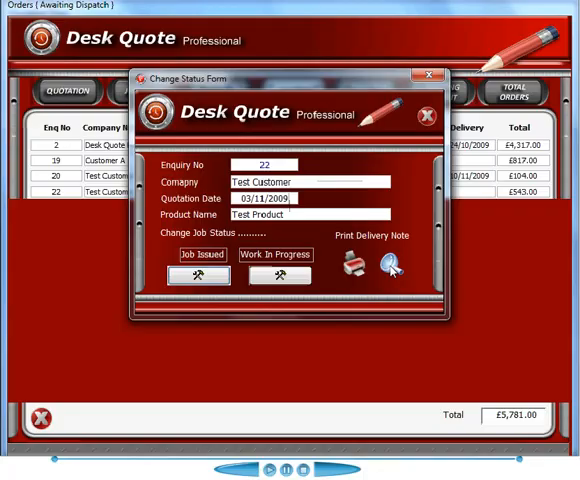
pyautogui.click(394, 270)
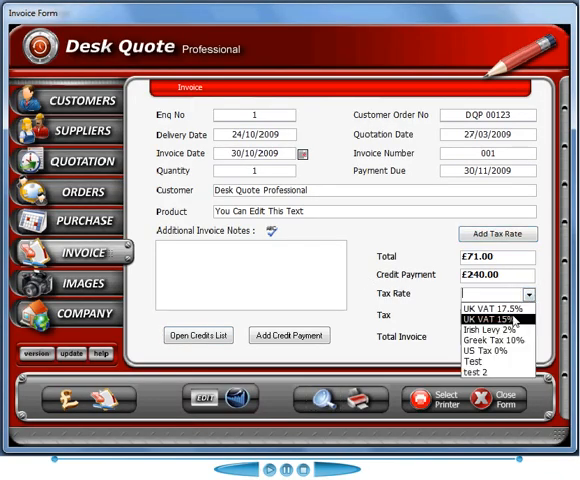
# Step: Apply the UK VAT 15% tax rate to invoice 001, adding £10.65 tax
pyautogui.click(494, 314)
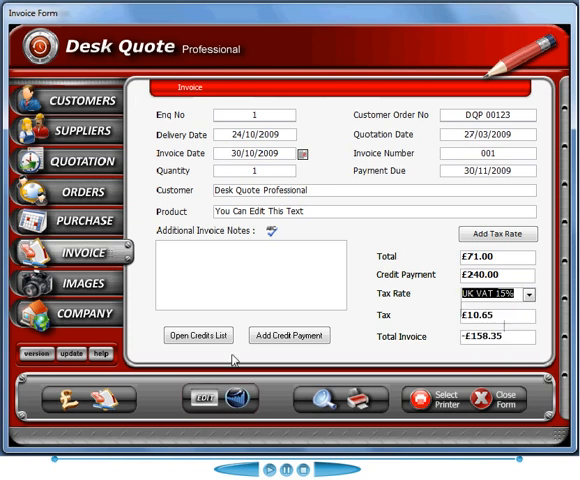
pyautogui.moveTo(362, 408)
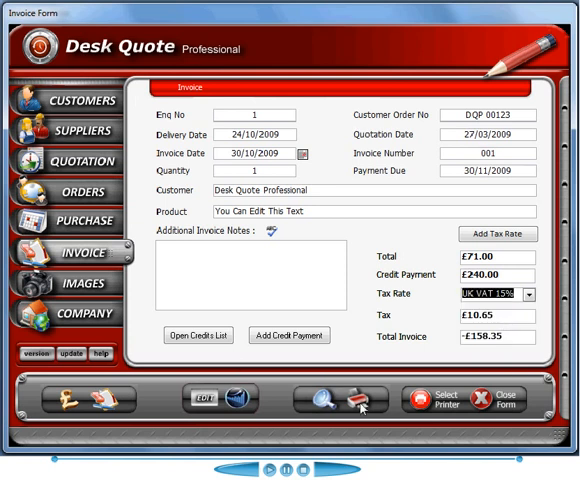